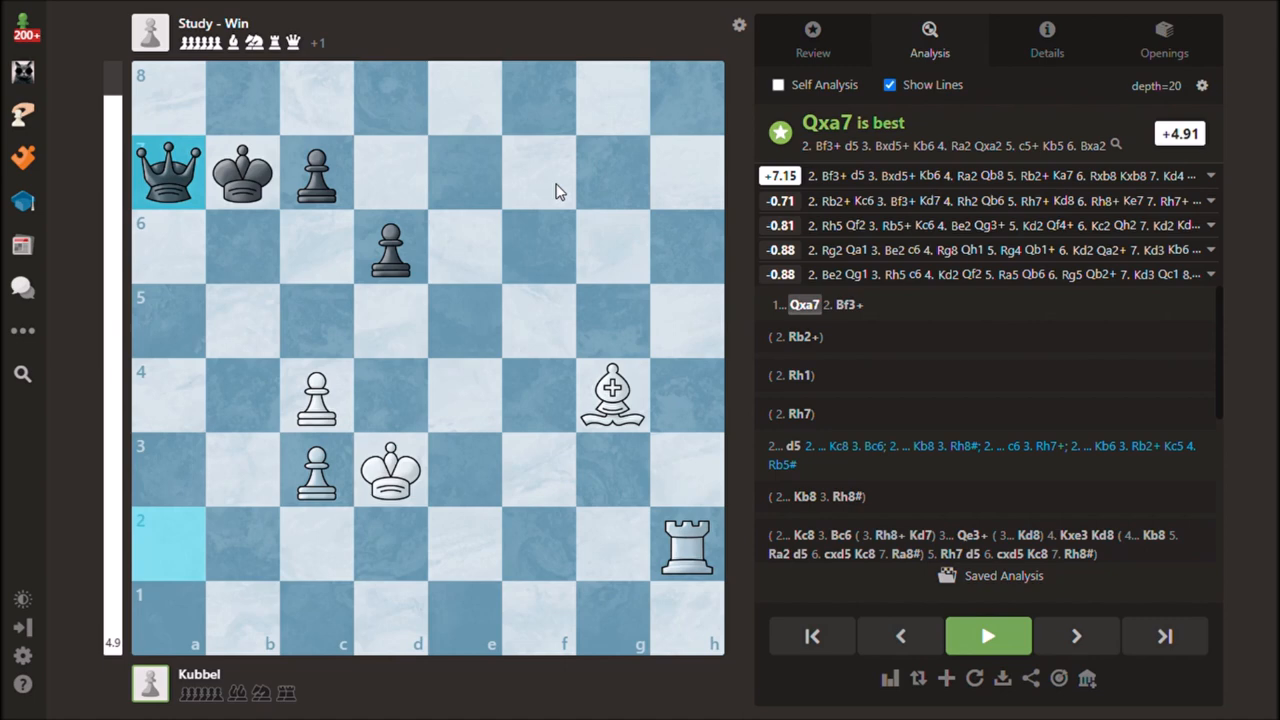
mouse_move(515, 216)
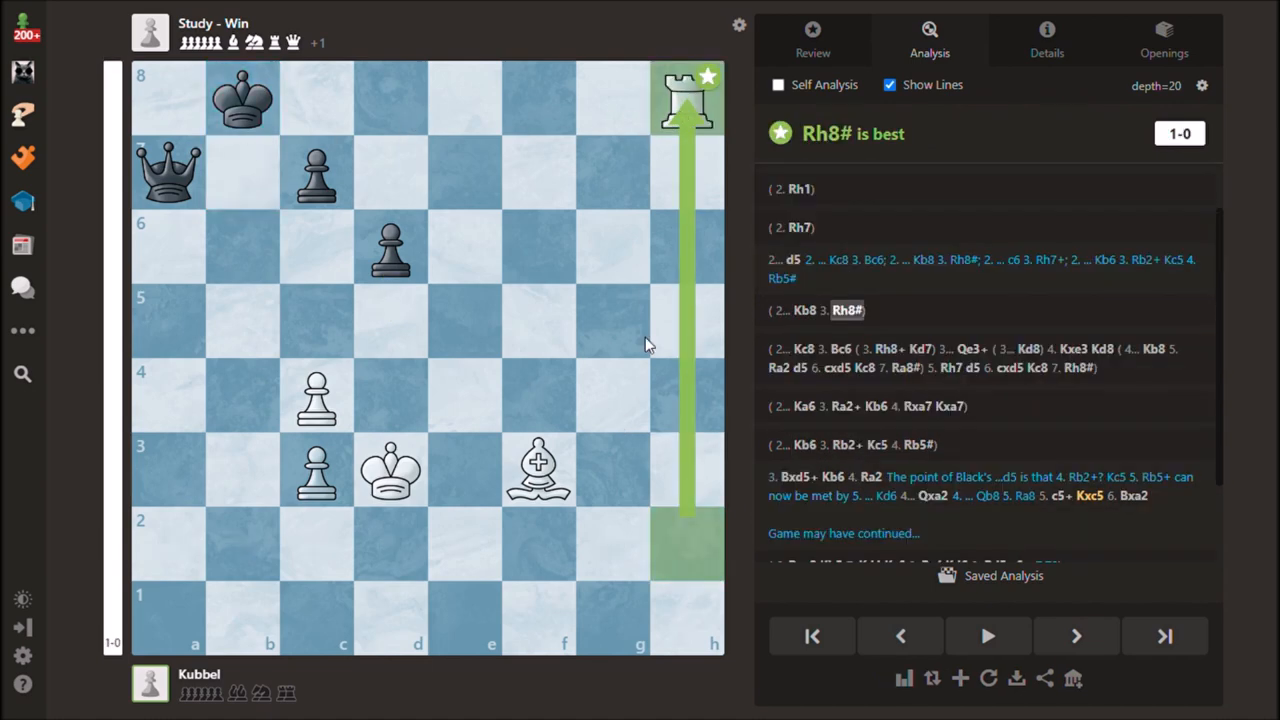
Step: Draw attacking arrows toward a8, then show the 2...Kc8 line answered by 3.Bc6
left_click_drag(538, 470, 185, 100)
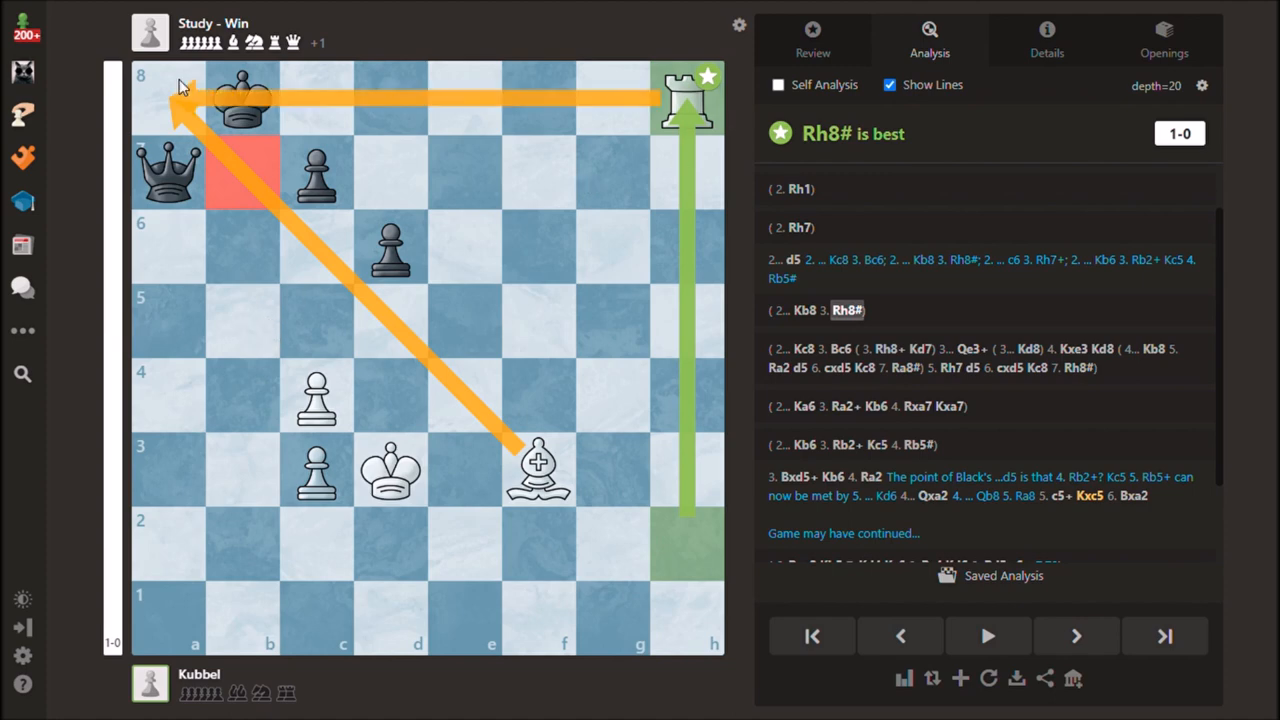
left_click(1076, 636)
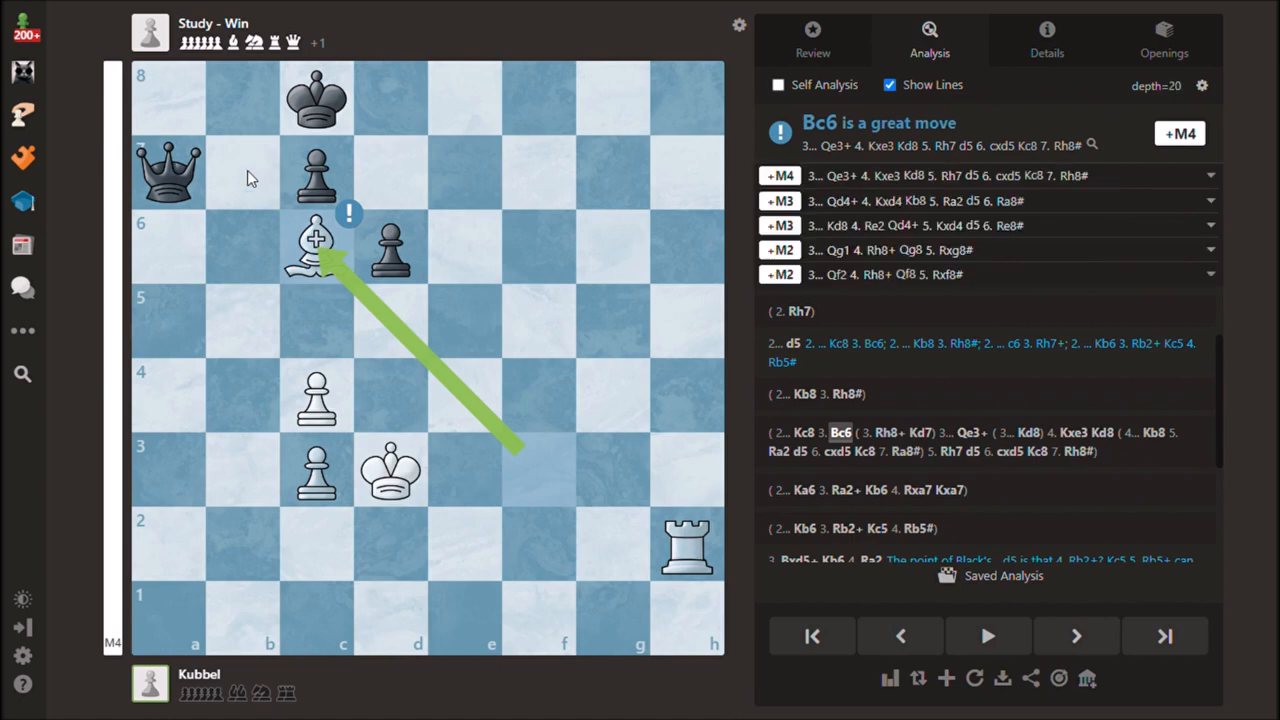
mouse_move(390, 180)
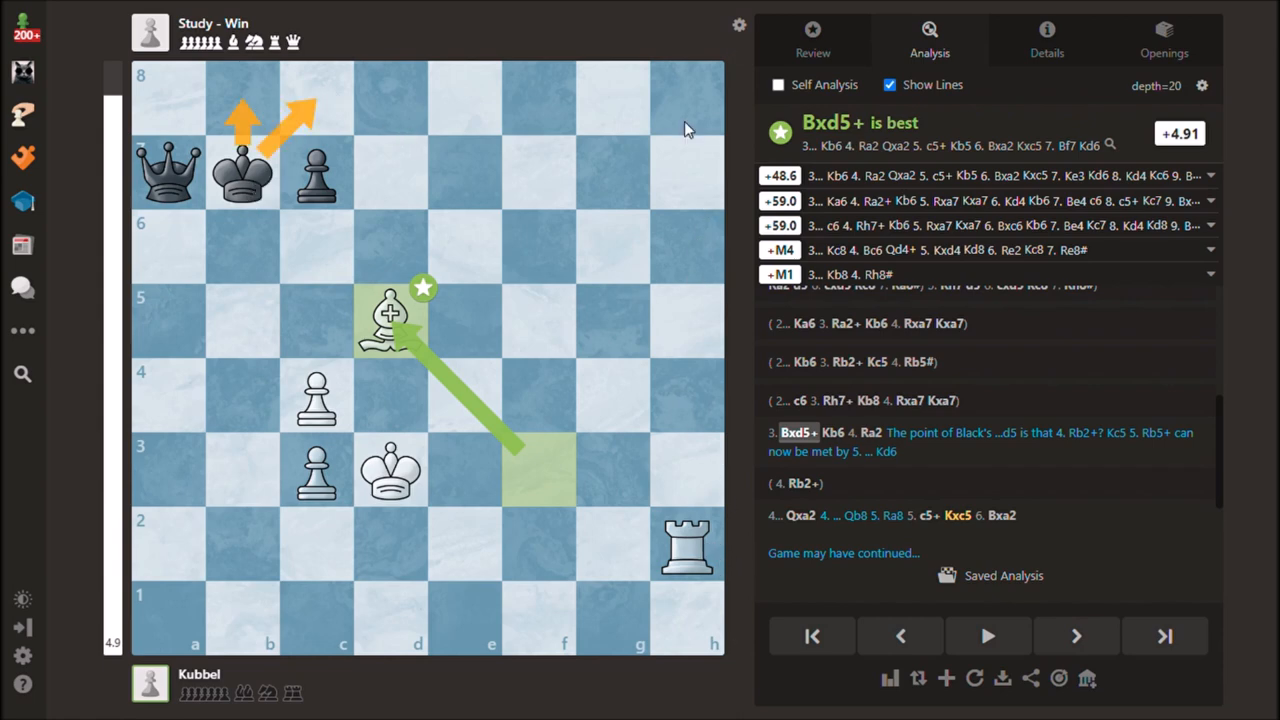
Step: Advance the line to 3...Kb6, holding the evaluation at +4.91
left_click_drag(687, 545, 687, 95)
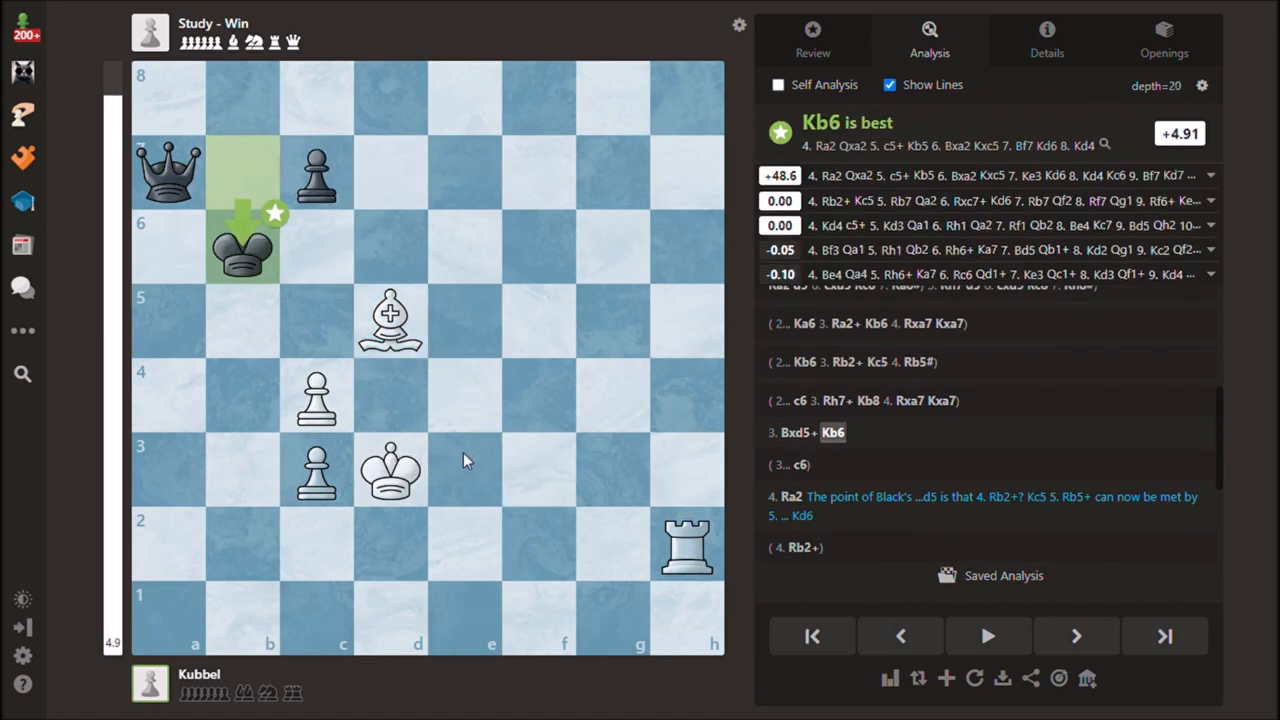
mouse_move(515, 478)
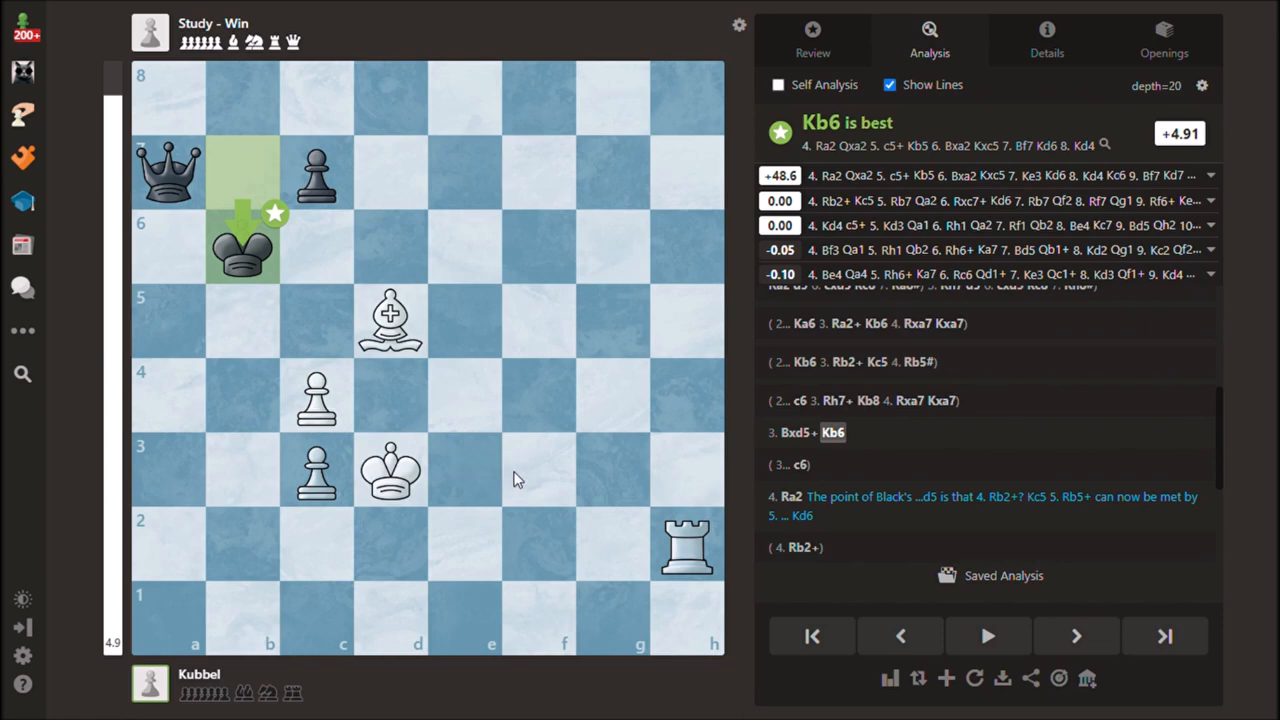
mouse_move(687, 543)
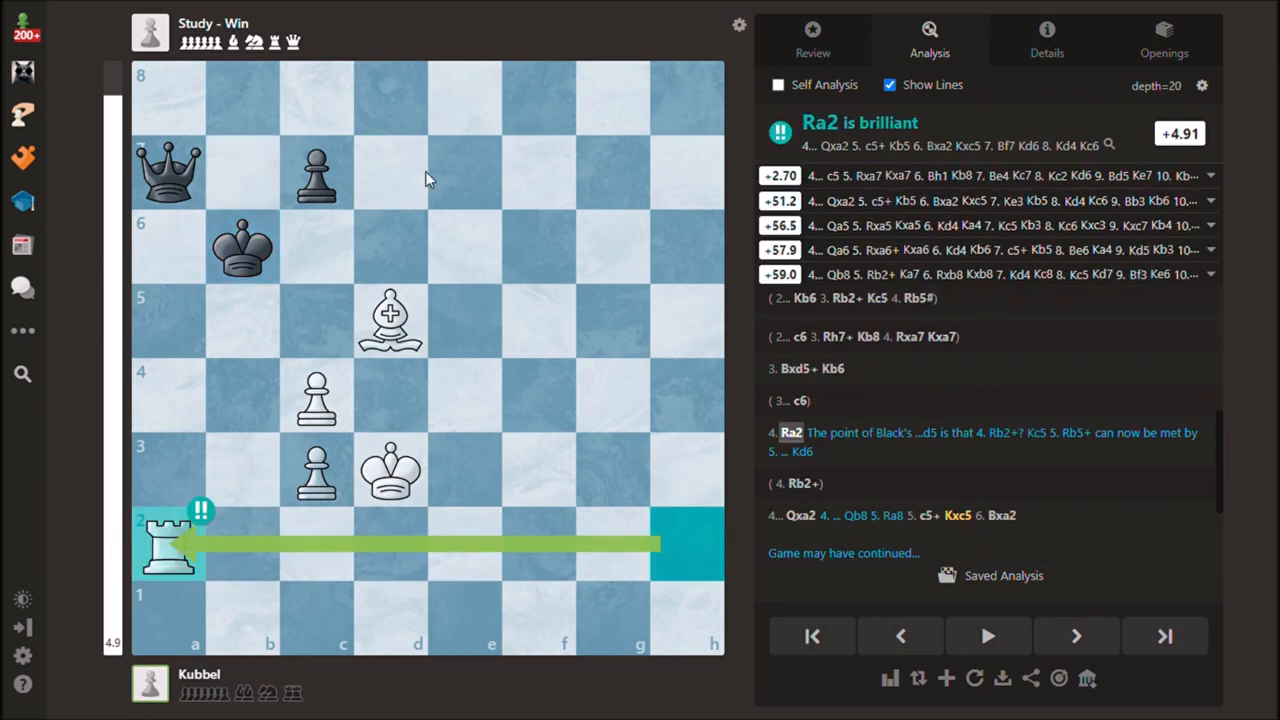
mouse_move(193, 180)
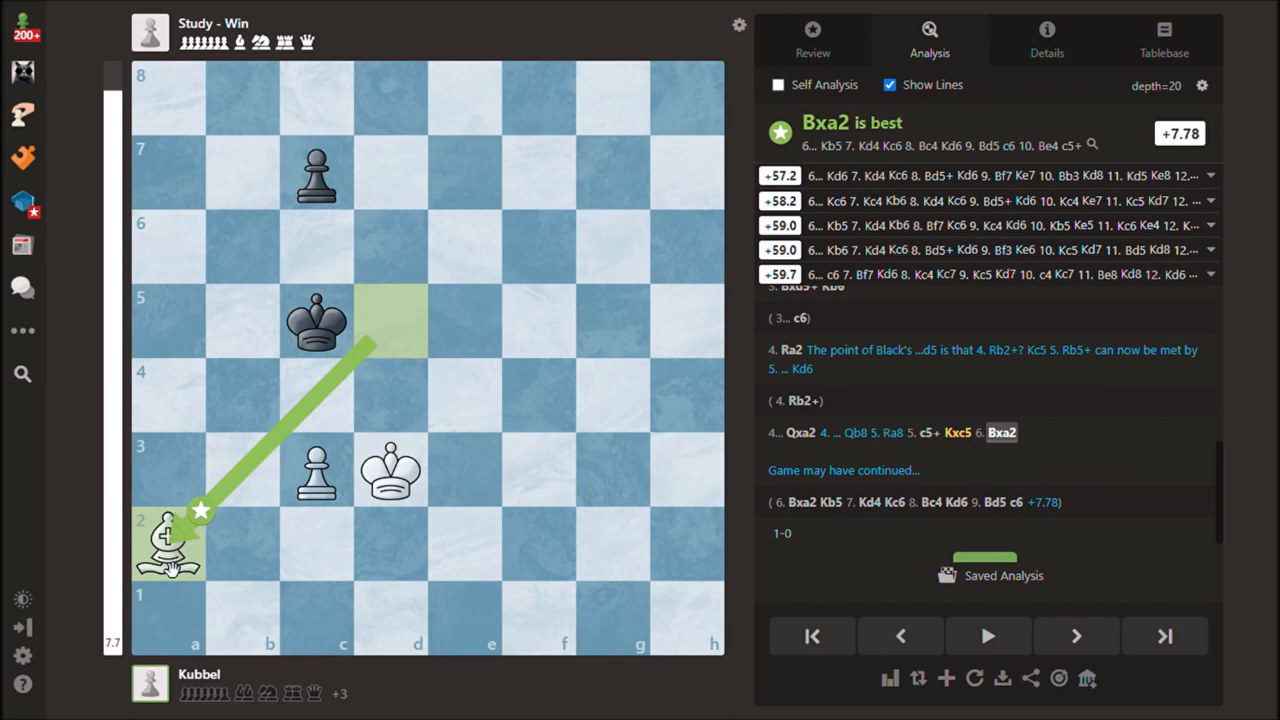
mouse_move(393, 551)
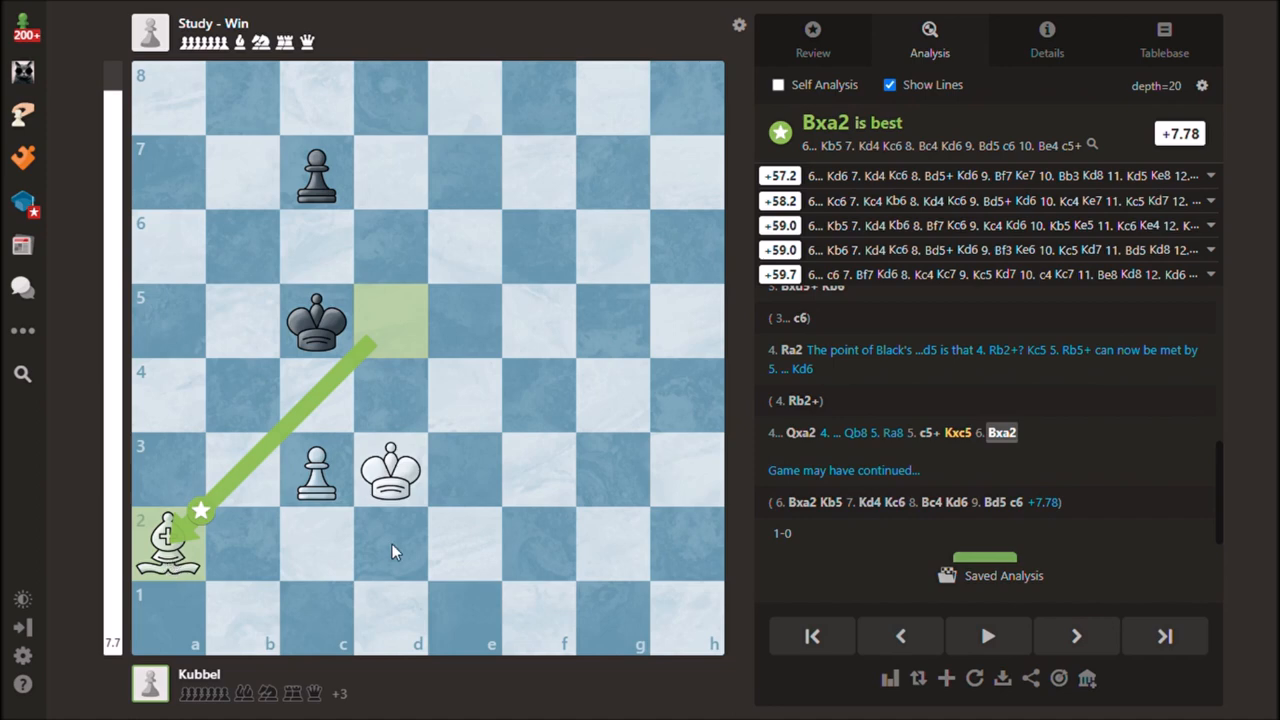
Step: Highlight White's c3 pawn in red in the final bishop-and-pawn endgame
left_click(316, 470)
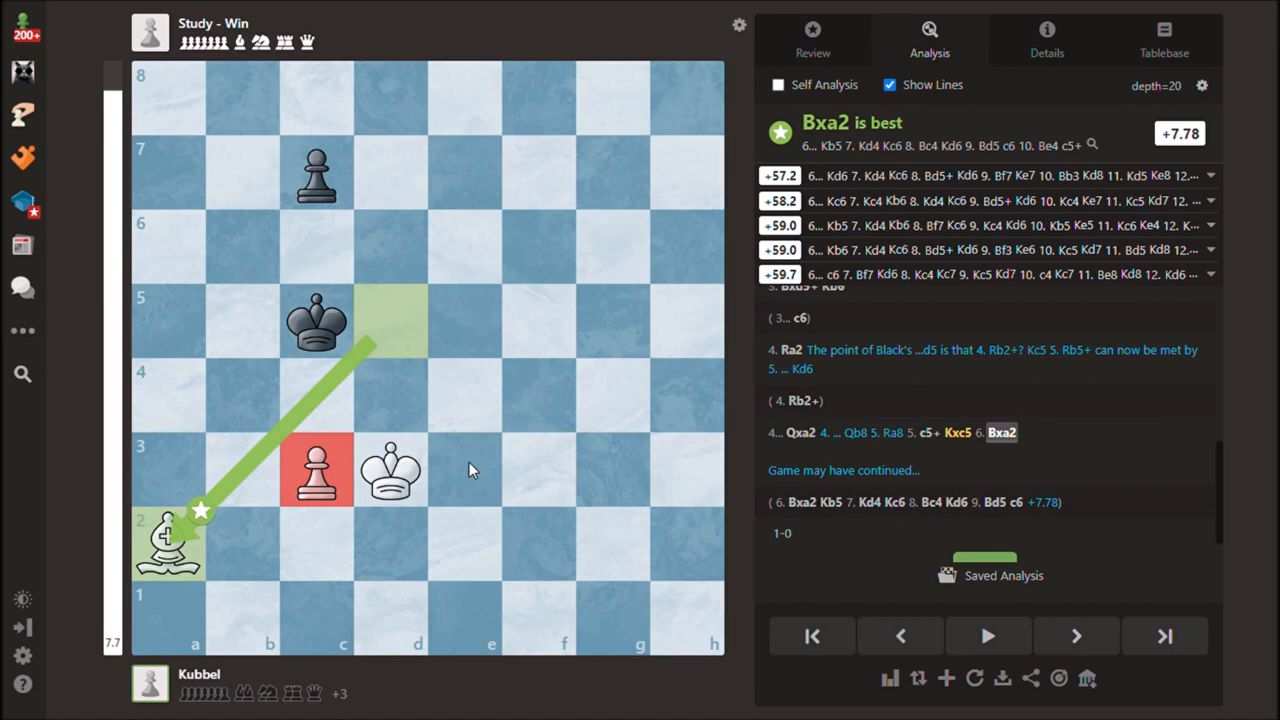
mouse_move(490, 482)
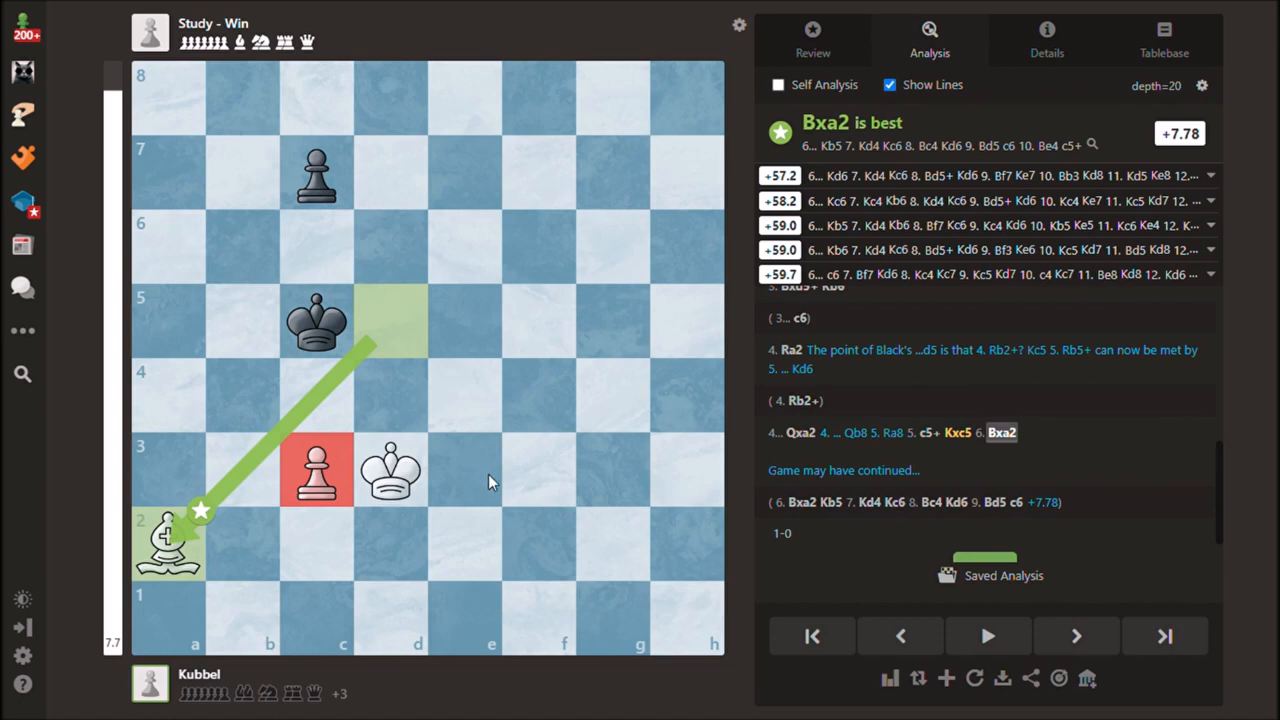